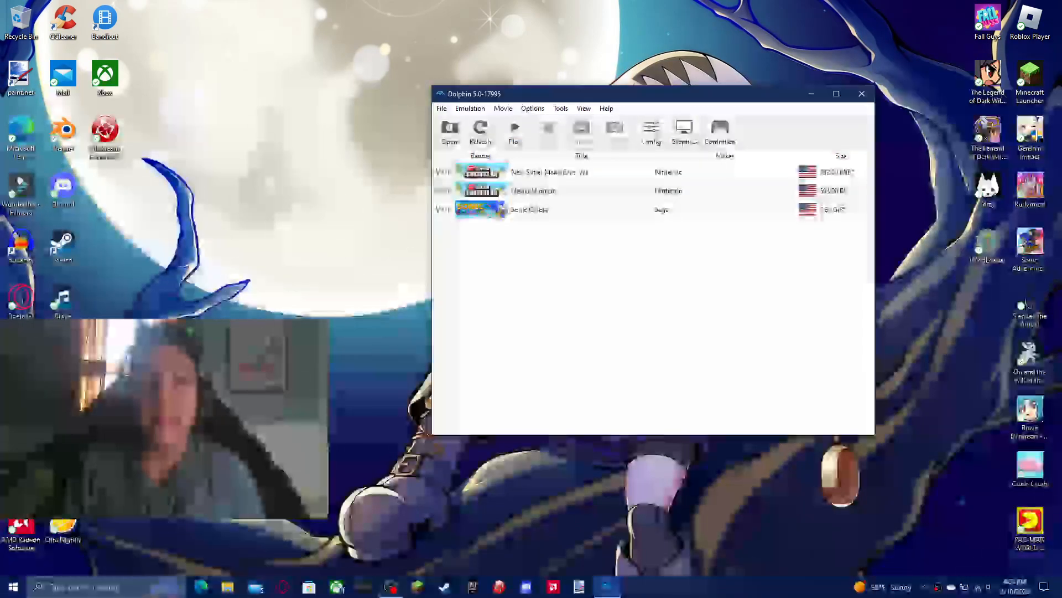
Open Controller Settings and configure the Port 1 GameCube Standard Controller
{"action": "left_click", "coordinate": [719, 132]}
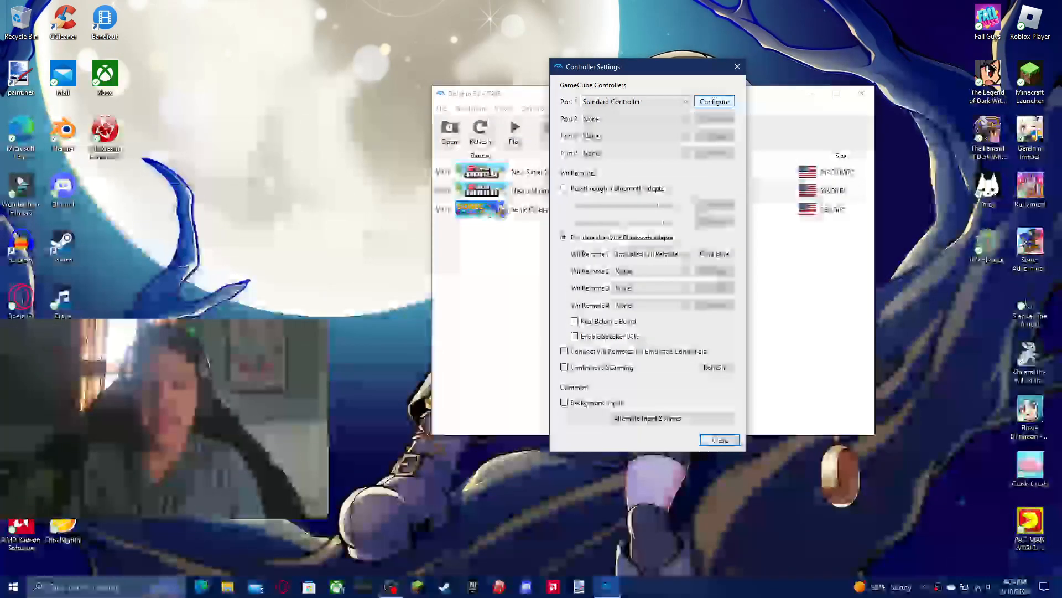
{"action": "left_click", "coordinate": [713, 101]}
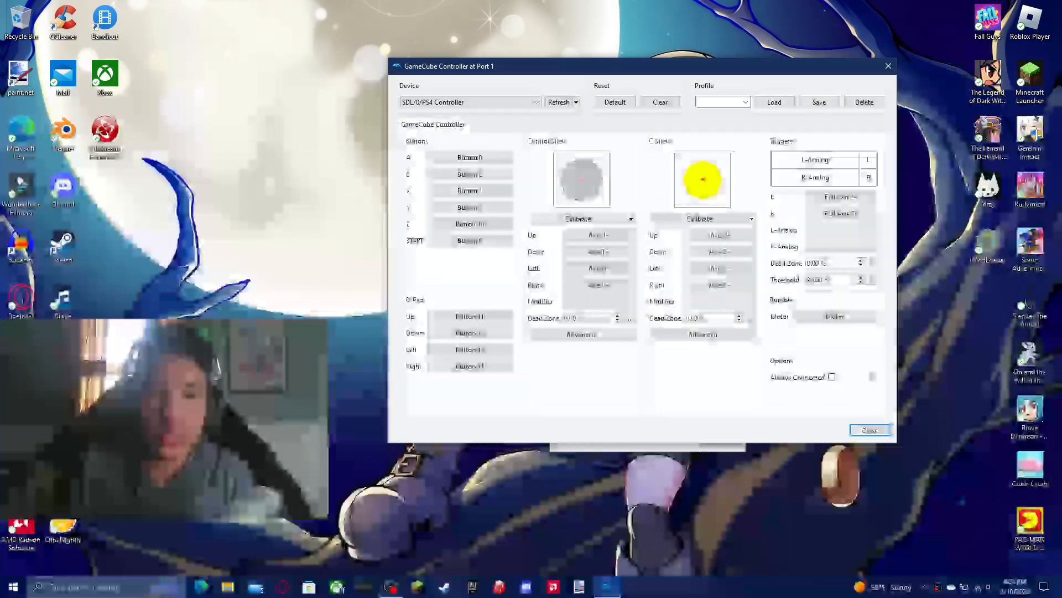
Rebind the Port 1 C-Stick Up and Left directions to the PS4 stick
{"action": "left_click", "coordinate": [869, 430]}
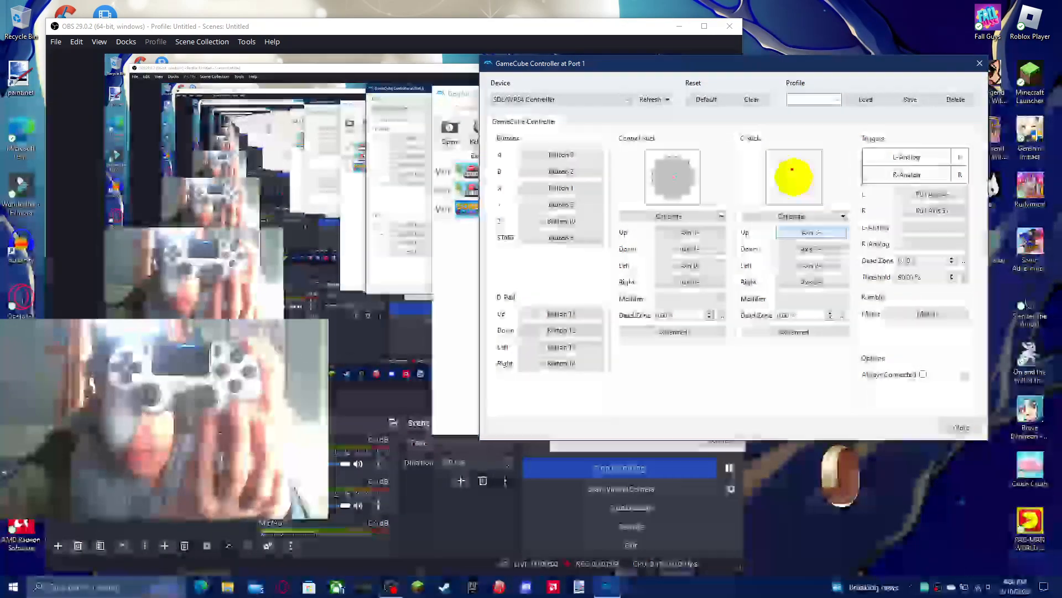
{"action": "left_click", "coordinate": [812, 248]}
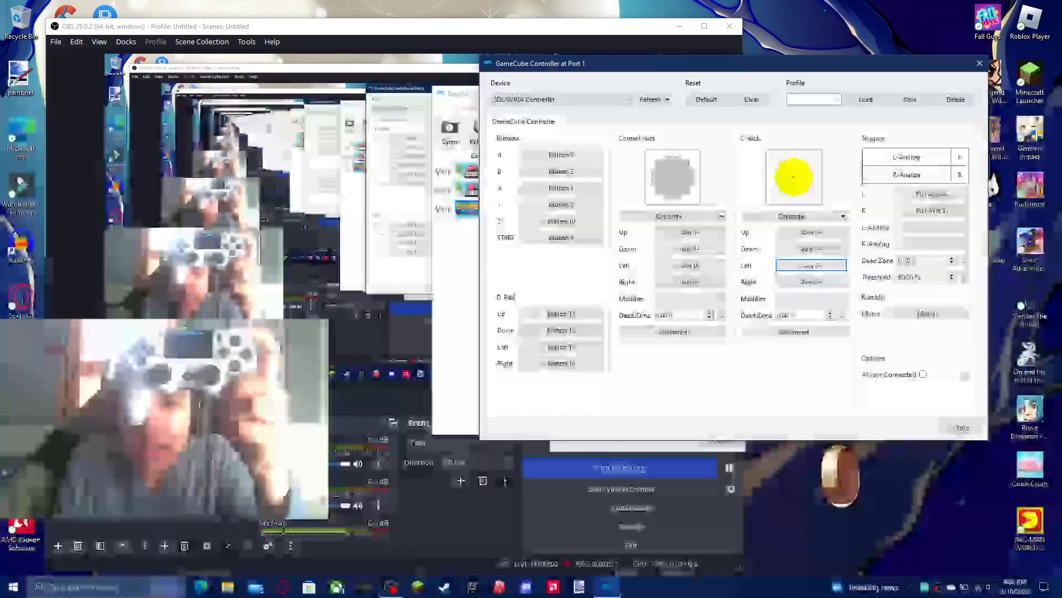
{"action": "left_click", "coordinate": [811, 282]}
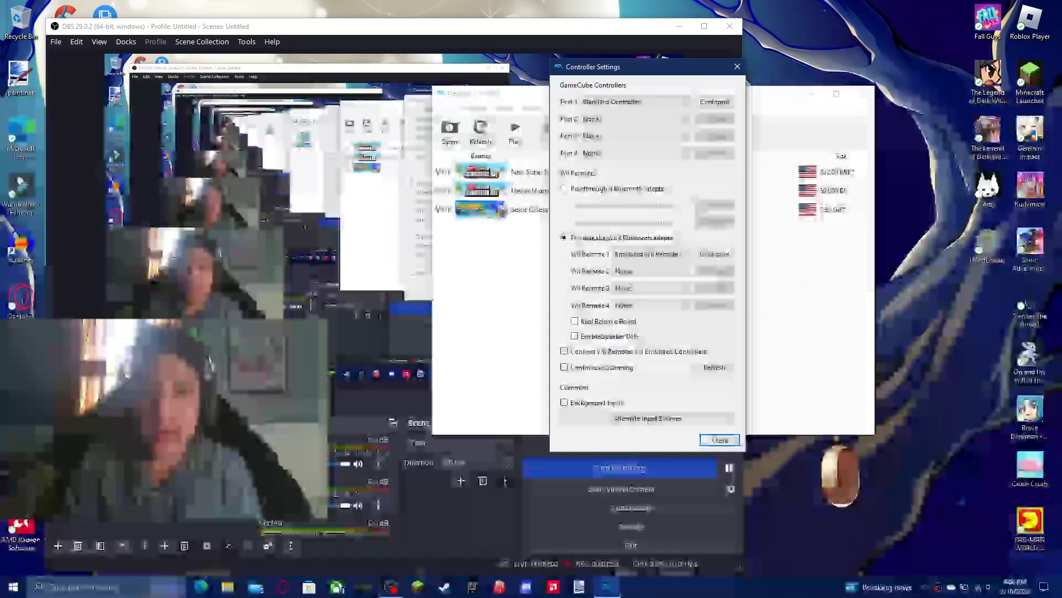
{"action": "left_click", "coordinate": [713, 253]}
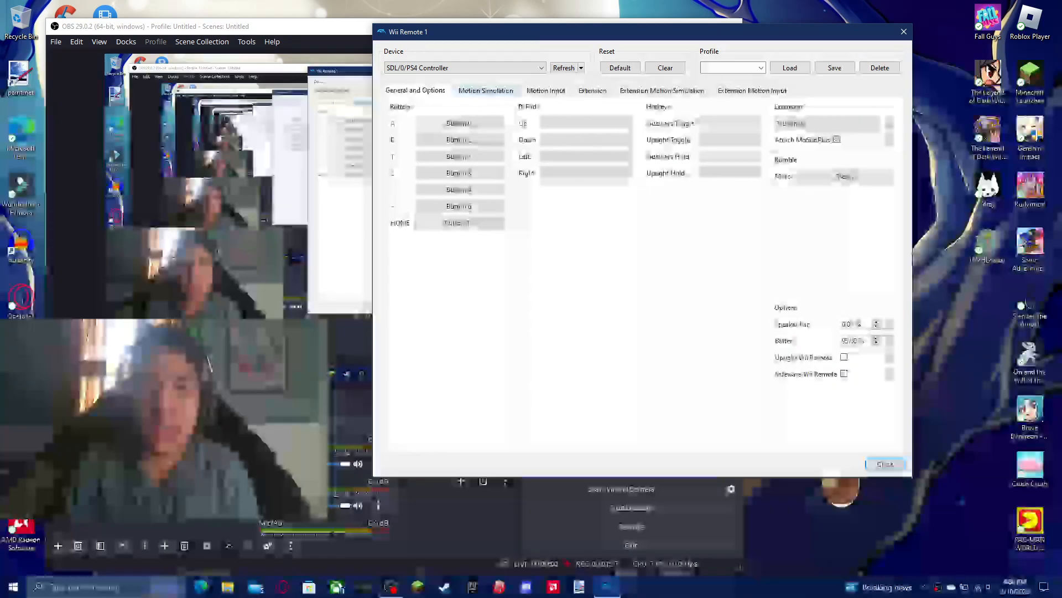
{"action": "left_click", "coordinate": [486, 90]}
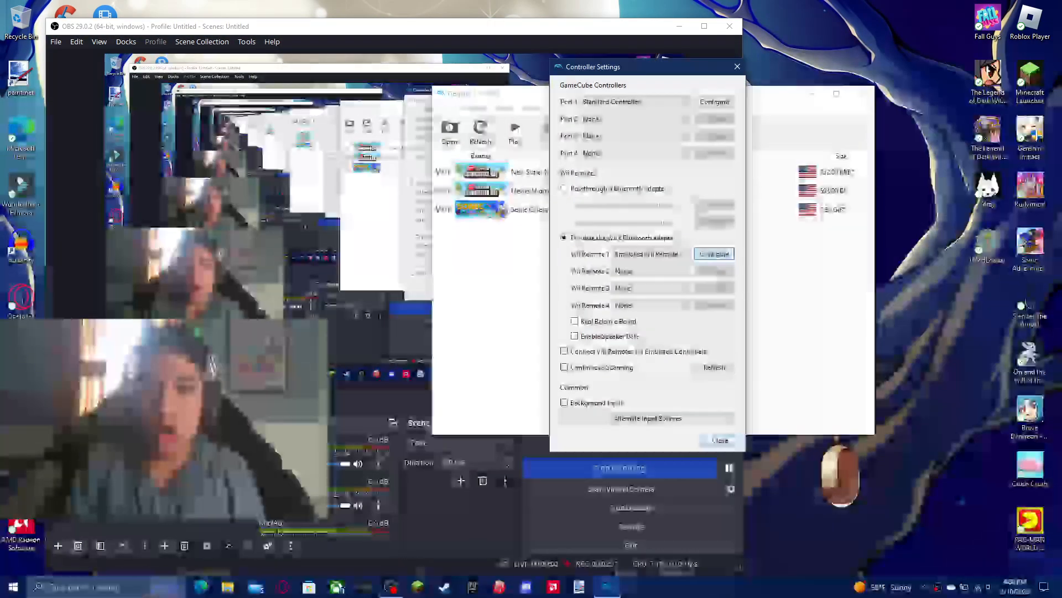
Close Controller Settings and launch Newer Super Mario Bros. Wii from the game list
{"action": "left_click", "coordinate": [713, 253]}
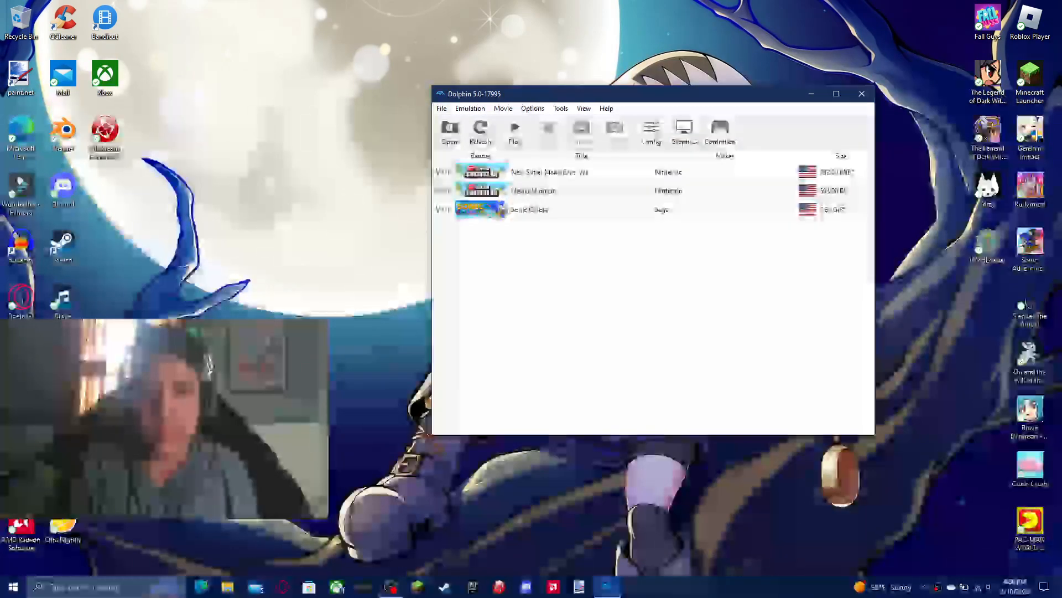
{"action": "left_click", "coordinate": [836, 93]}
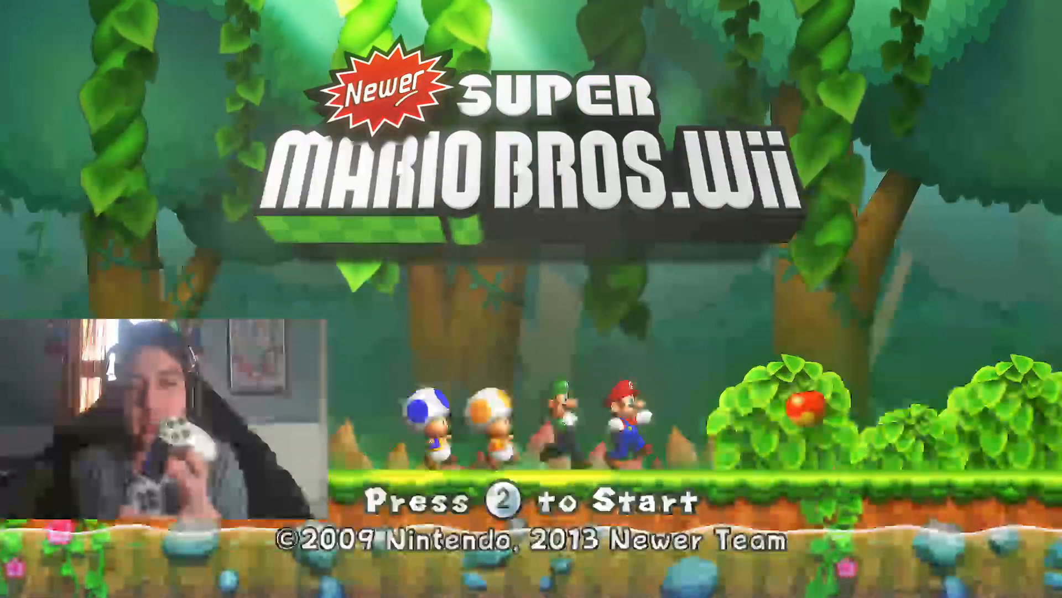
{"action": "key", "text": "home"}
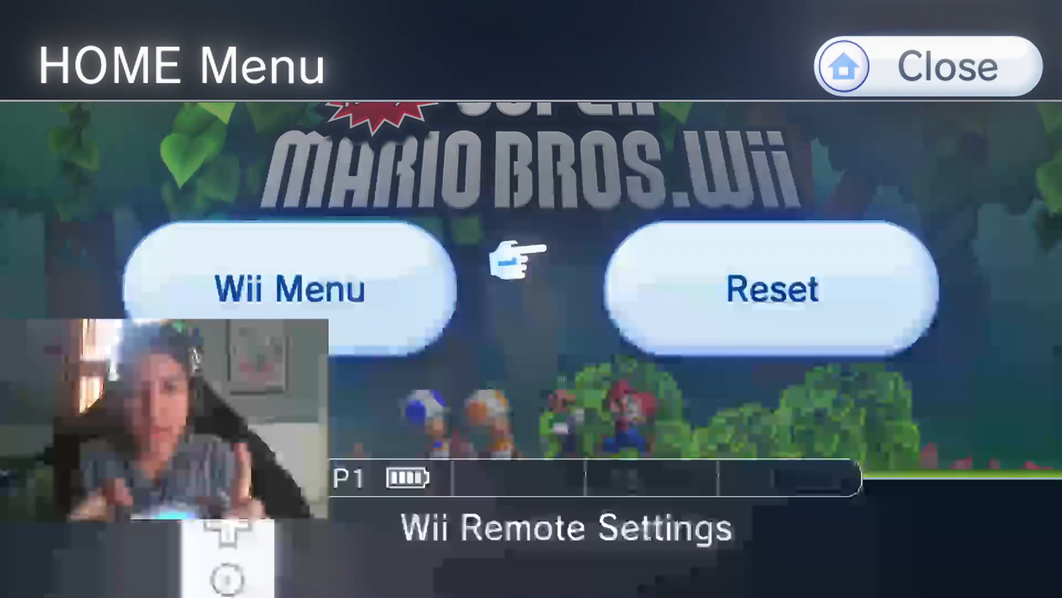
{"action": "mouse_move", "coordinate": [549, 278]}
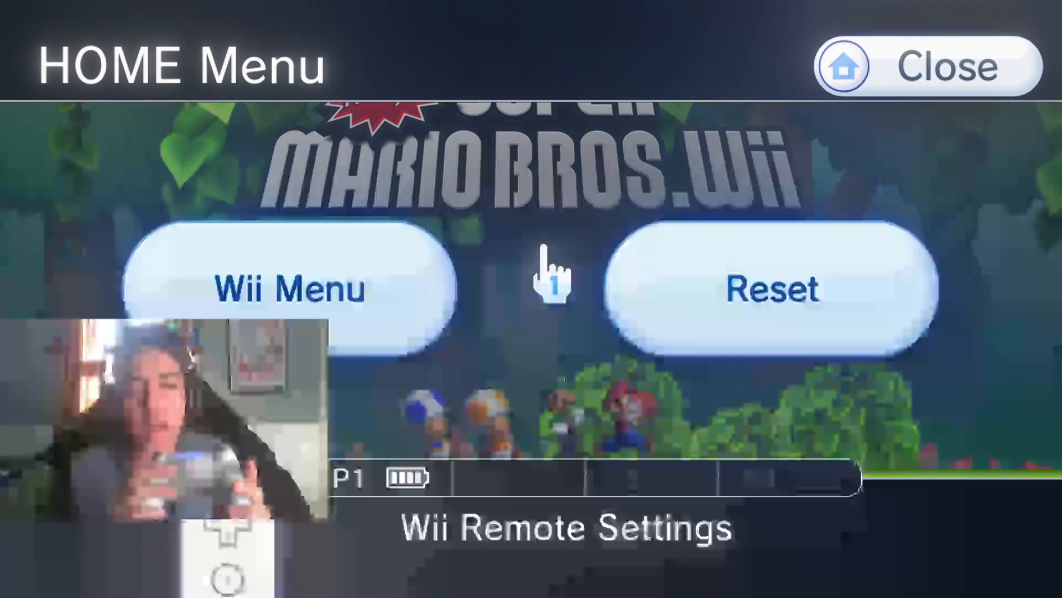
{"action": "mouse_move", "coordinate": [617, 319]}
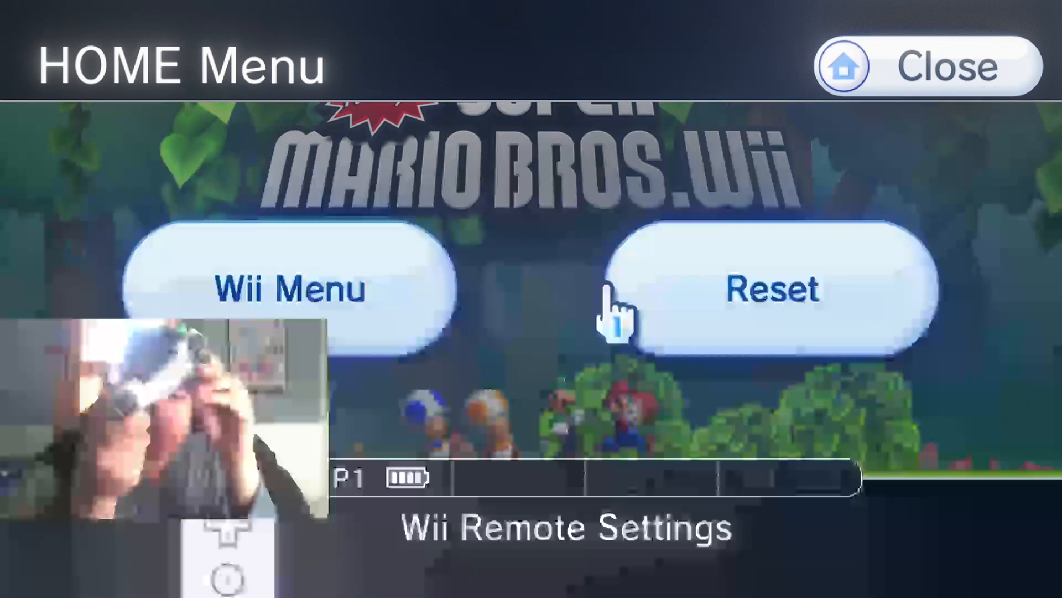
{"action": "mouse_move", "coordinate": [542, 271]}
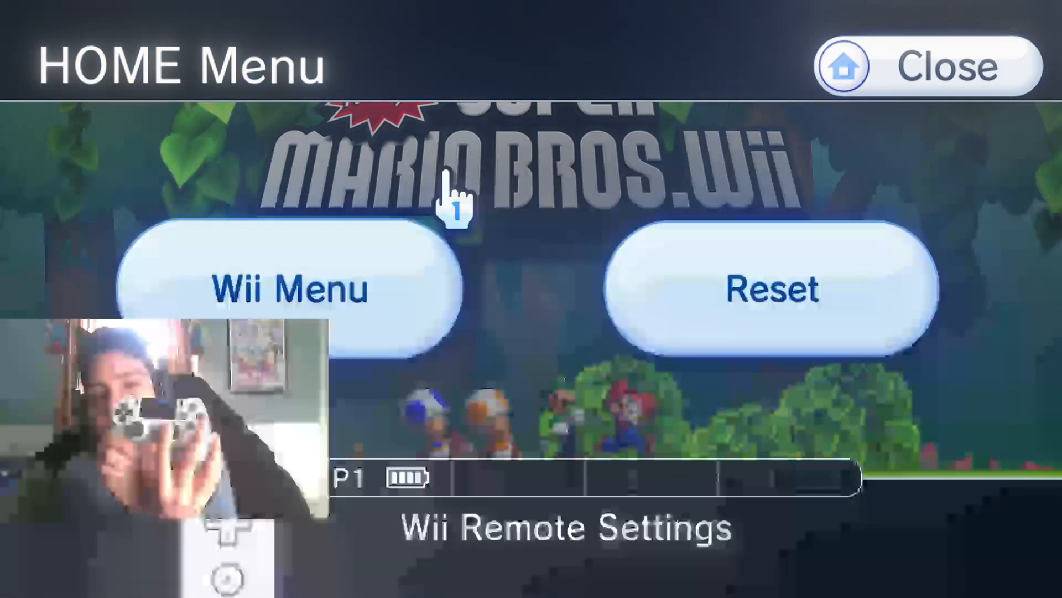
{"action": "mouse_move", "coordinate": [573, 284]}
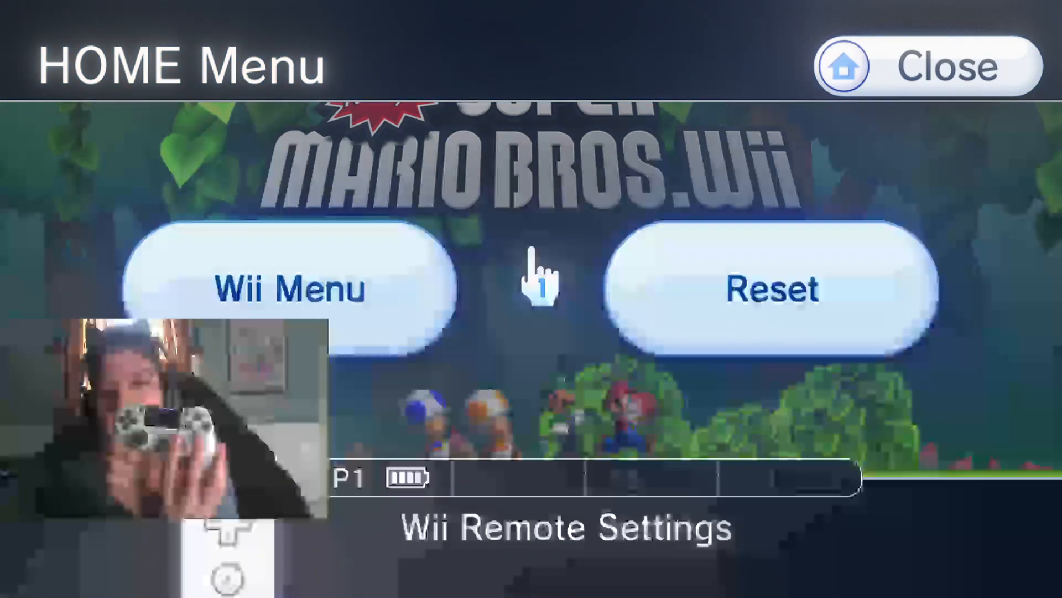
{"action": "mouse_move", "coordinate": [535, 277]}
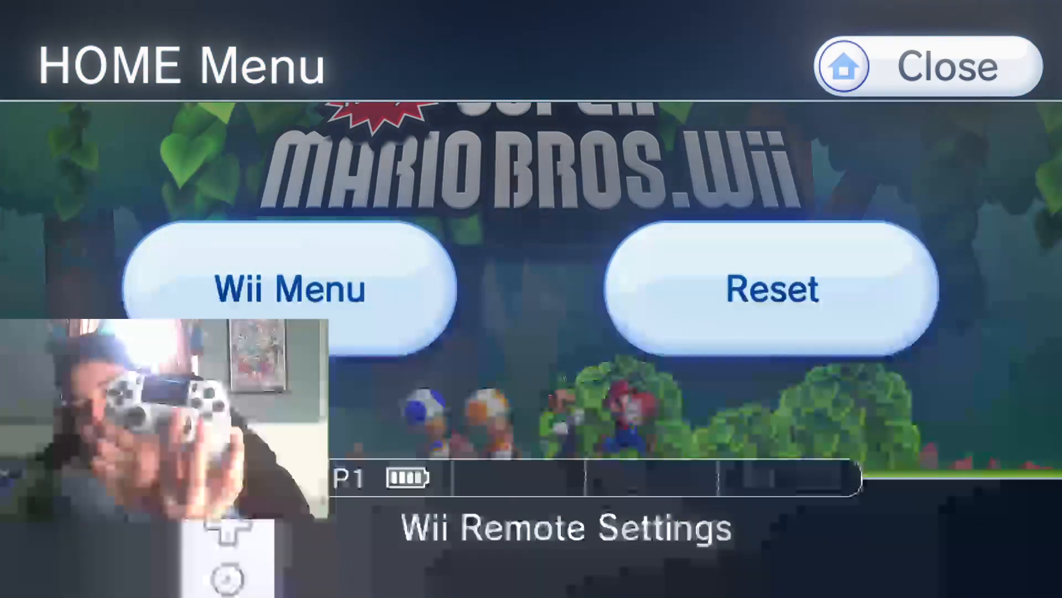
{"action": "mouse_move", "coordinate": [555, 284]}
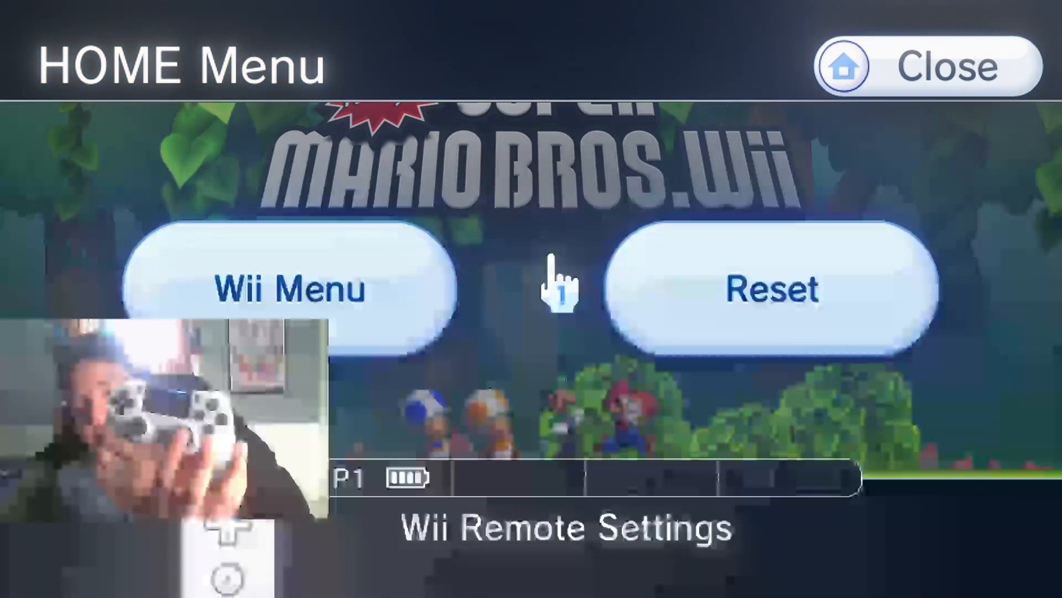
{"action": "mouse_move", "coordinate": [74, 149]}
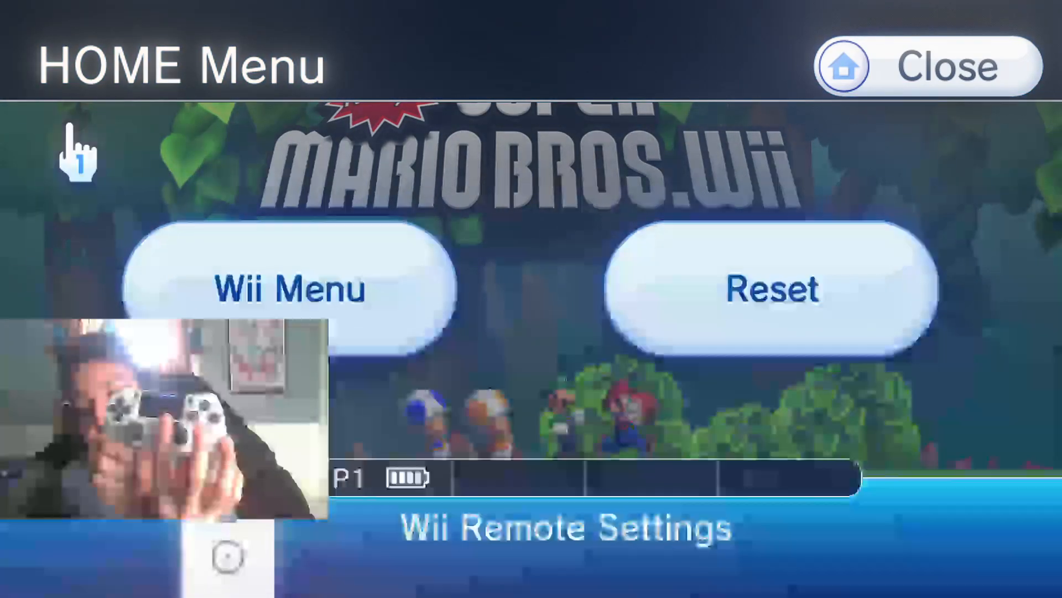
{"action": "mouse_move", "coordinate": [522, 277]}
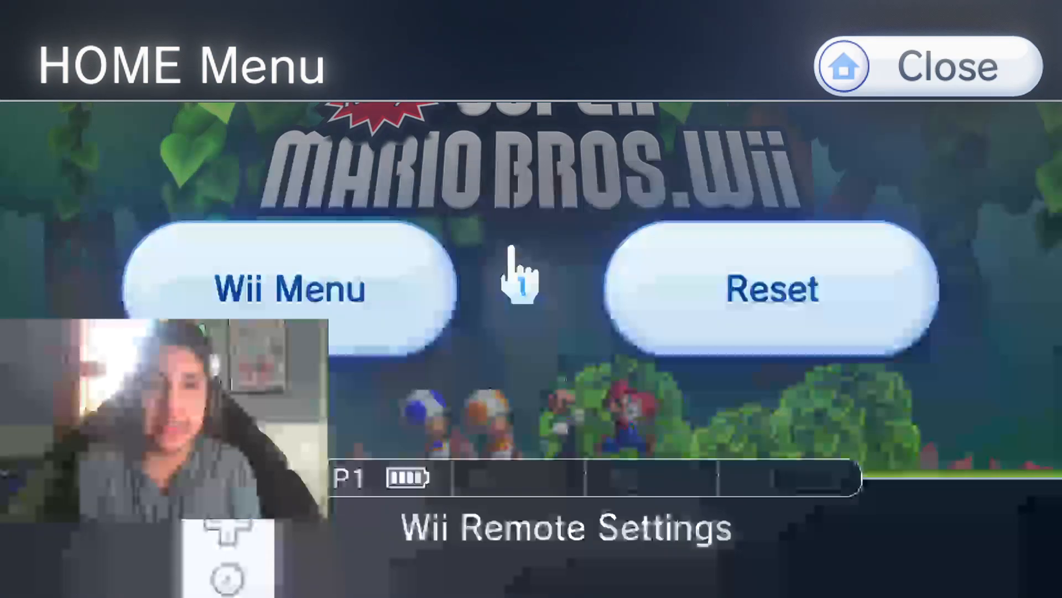
{"action": "mouse_move", "coordinate": [549, 136]}
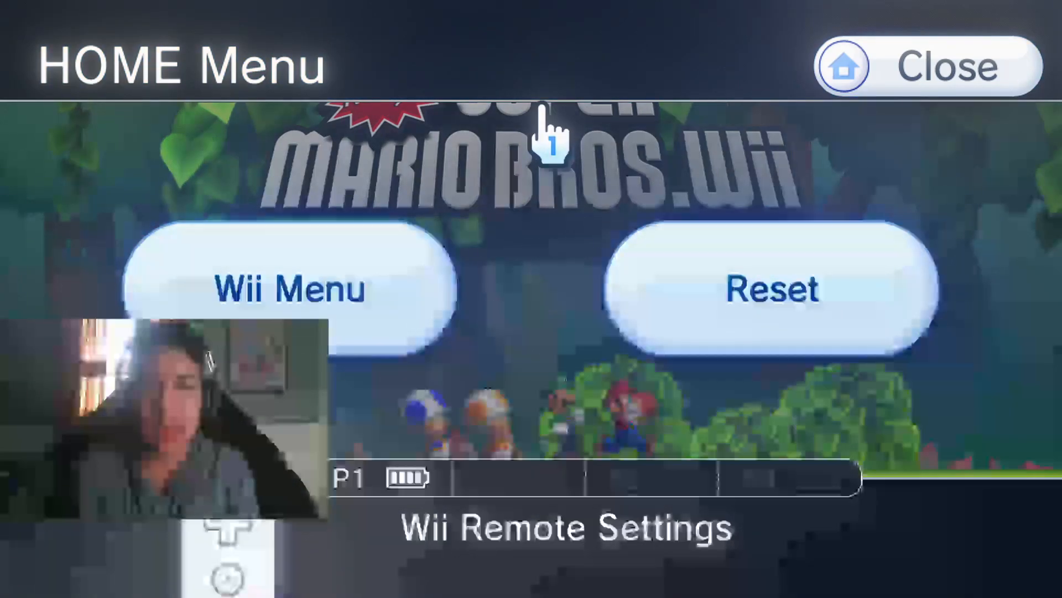
{"action": "left_click", "coordinate": [946, 65]}
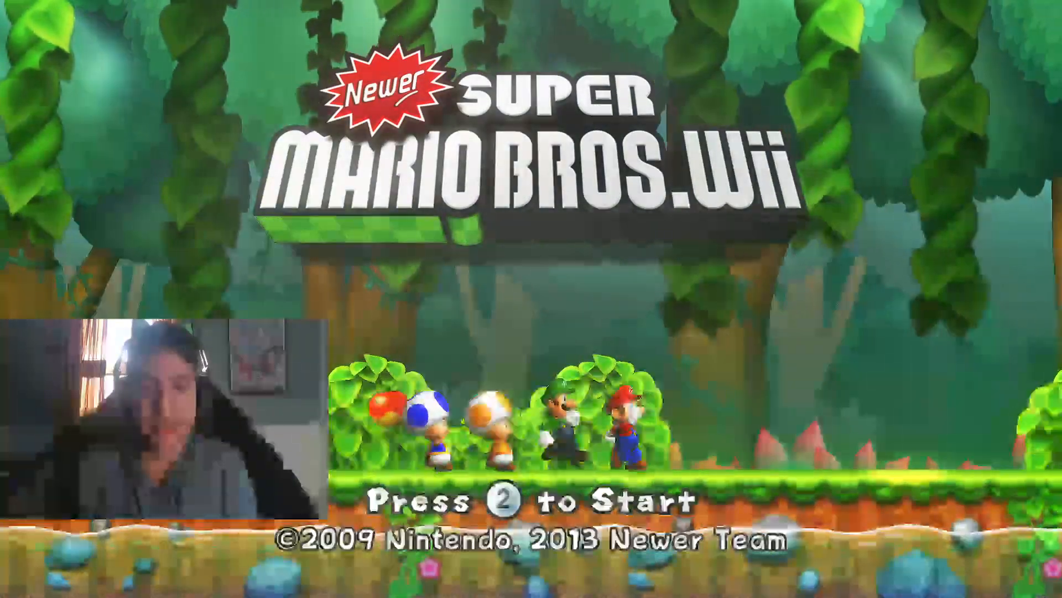